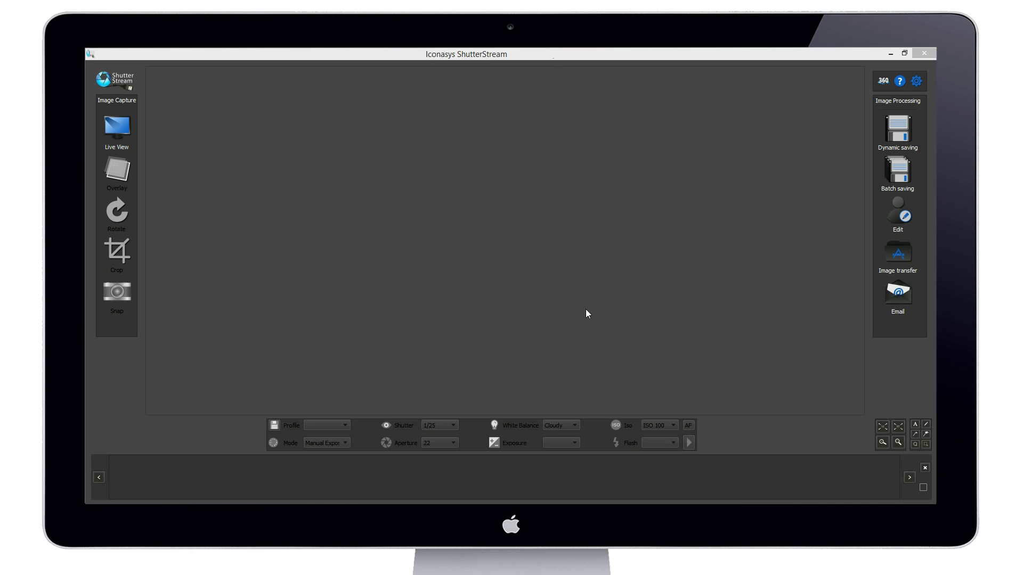
# Start Live View to show the grey sneaker's camera feed with crosshair guides
pyautogui.click(116, 128)
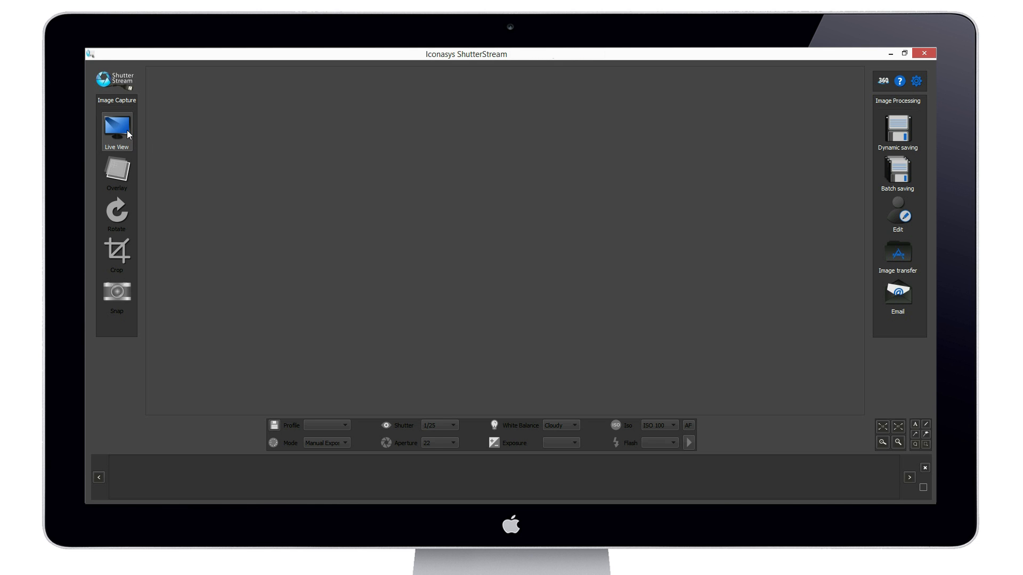
pyautogui.click(117, 128)
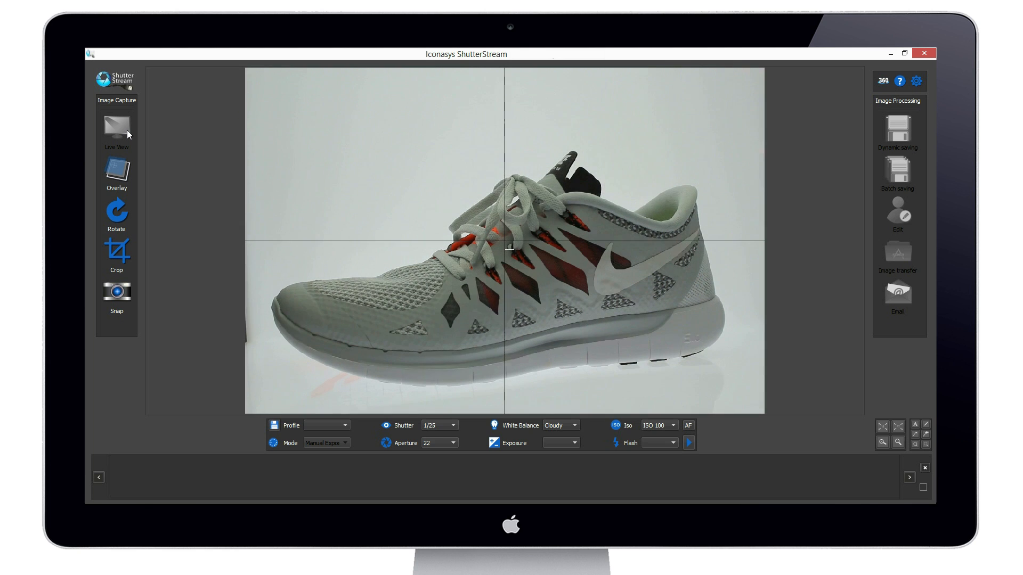
pyautogui.moveTo(460, 235)
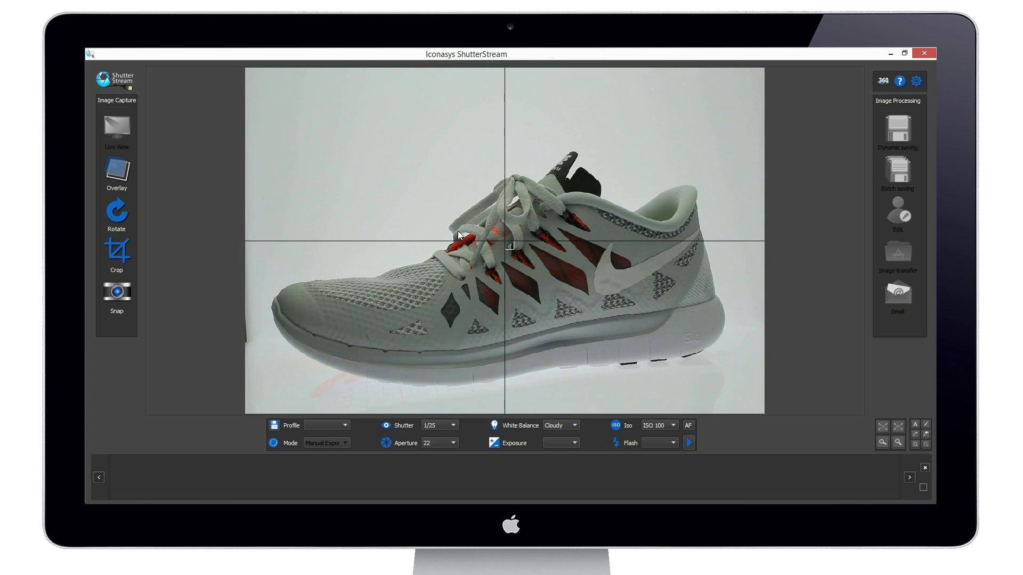
pyautogui.moveTo(445, 426)
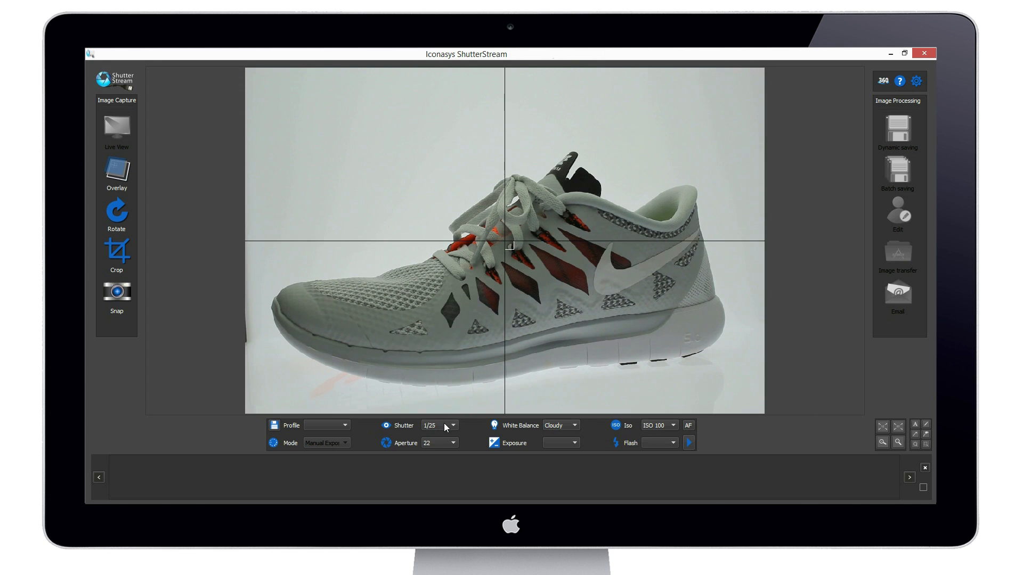
# Set the shutter speed to 1/13 and the aperture to 25
pyautogui.click(452, 426)
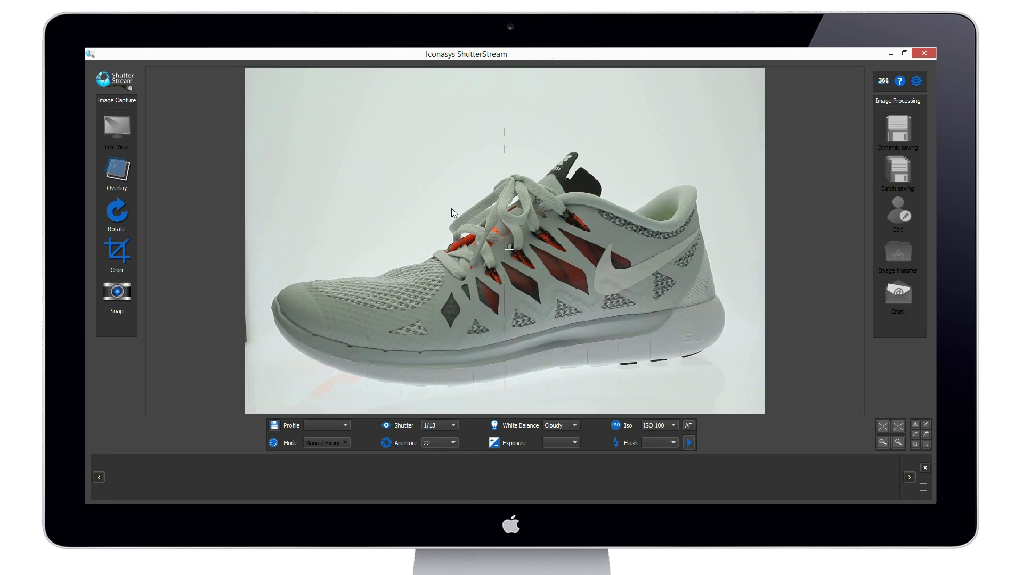
pyautogui.click(453, 442)
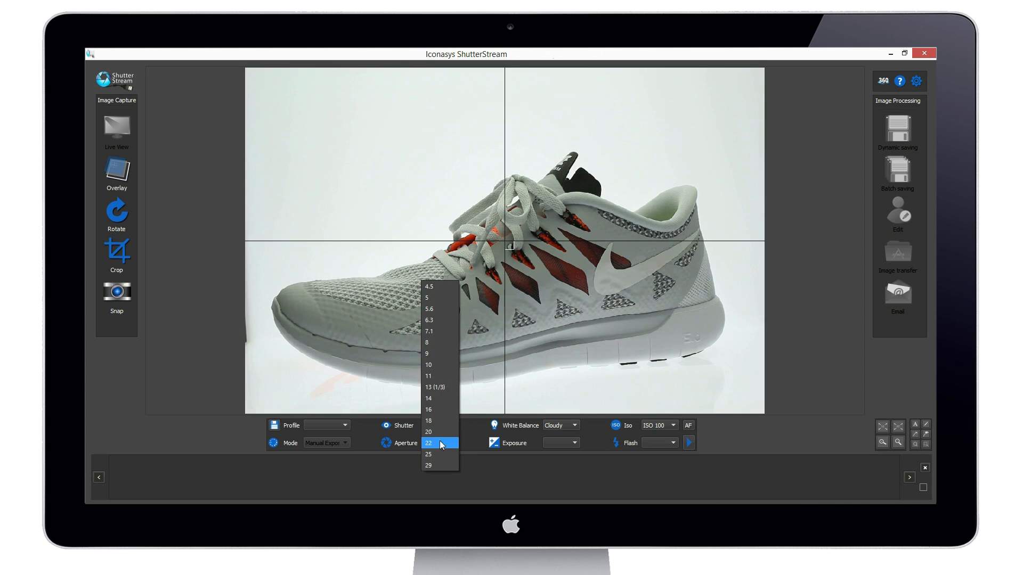
pyautogui.click(429, 454)
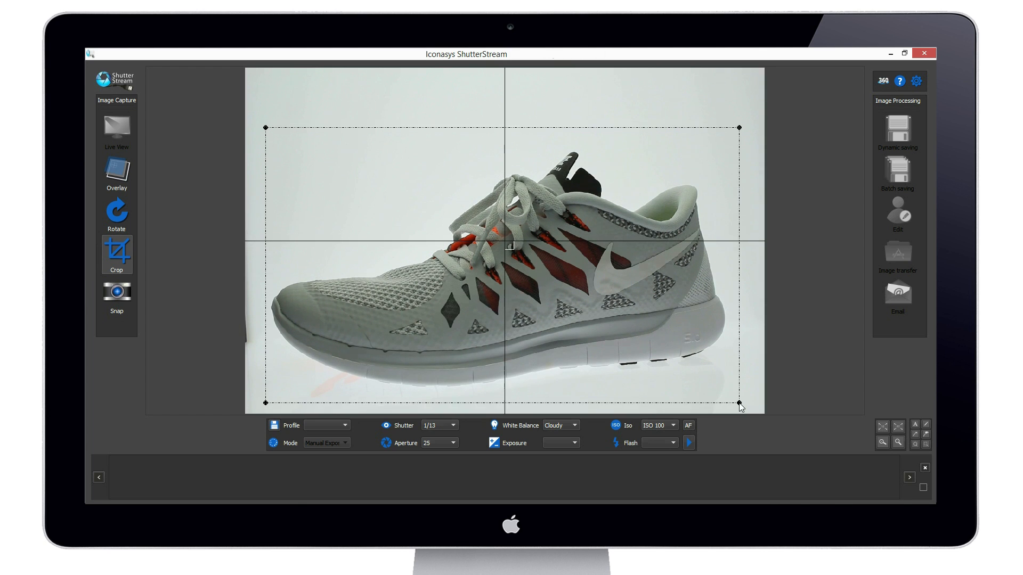
pyautogui.moveTo(125, 345)
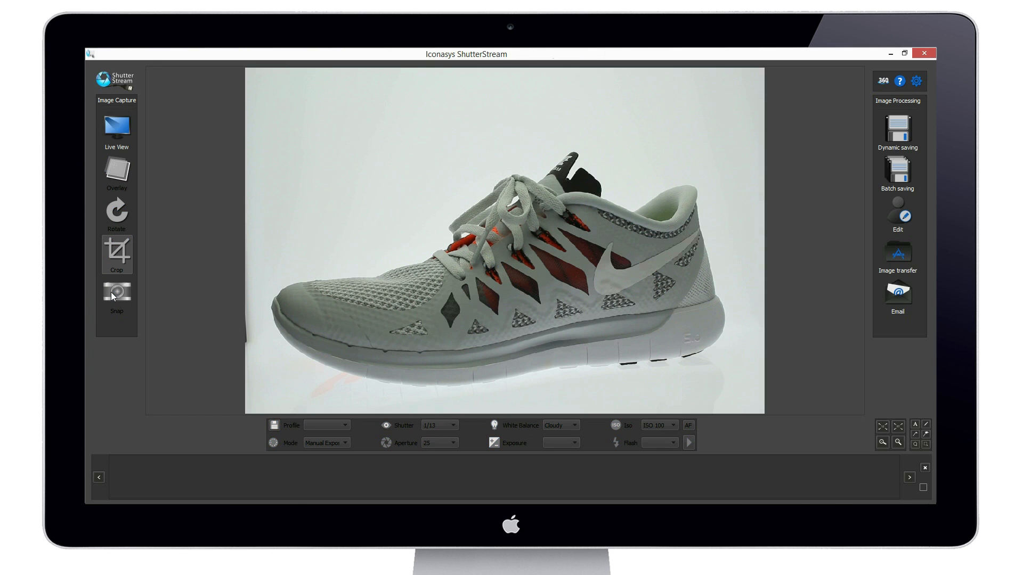
# Snap a cropped photo of the sneaker and return to Live View
pyautogui.click(116, 291)
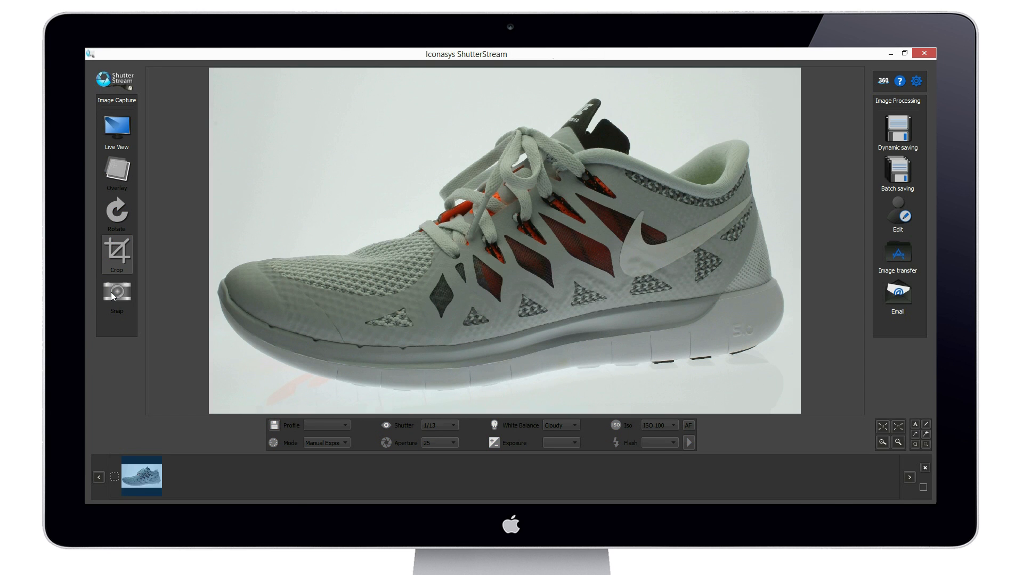
pyautogui.click(116, 254)
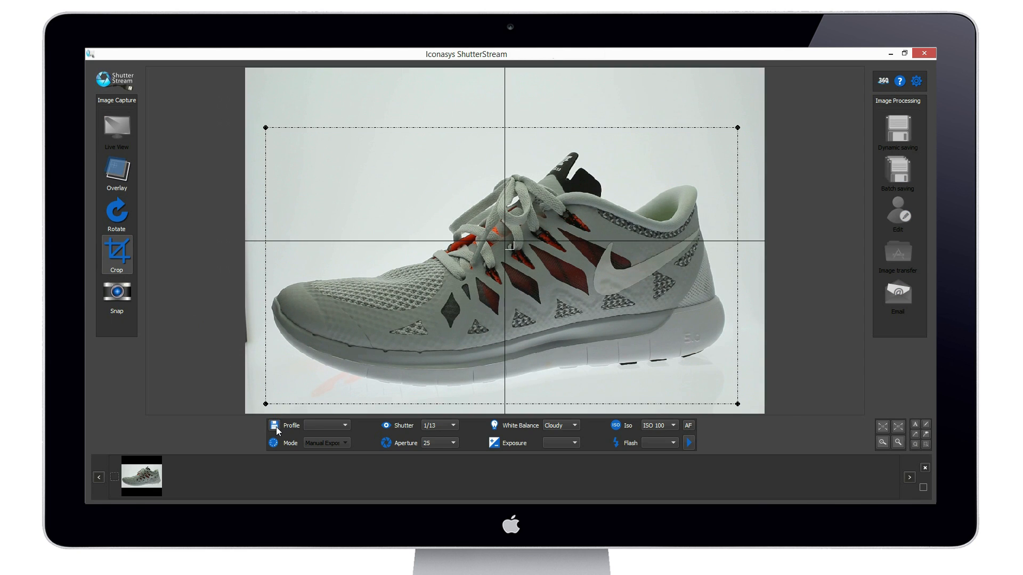
# Save the current camera settings as a new profile named 'MyProfi'
pyautogui.click(272, 425)
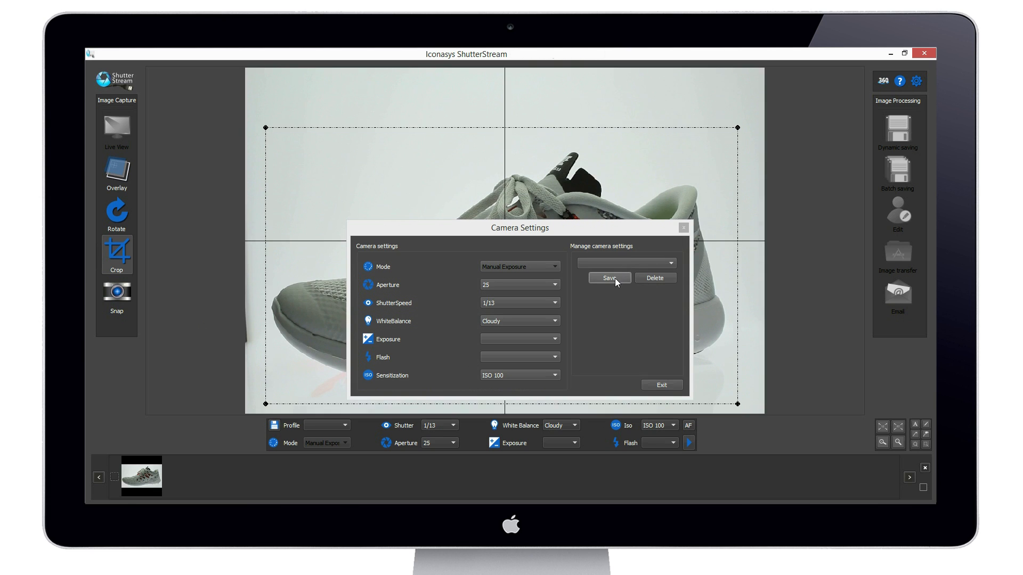
pyautogui.click(608, 278)
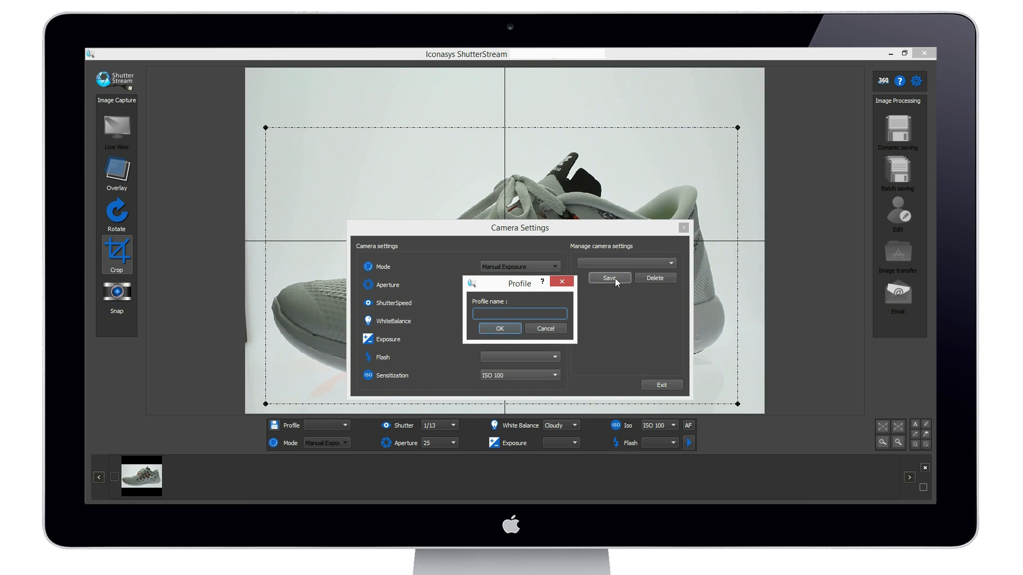
pyautogui.write('MyProfi')
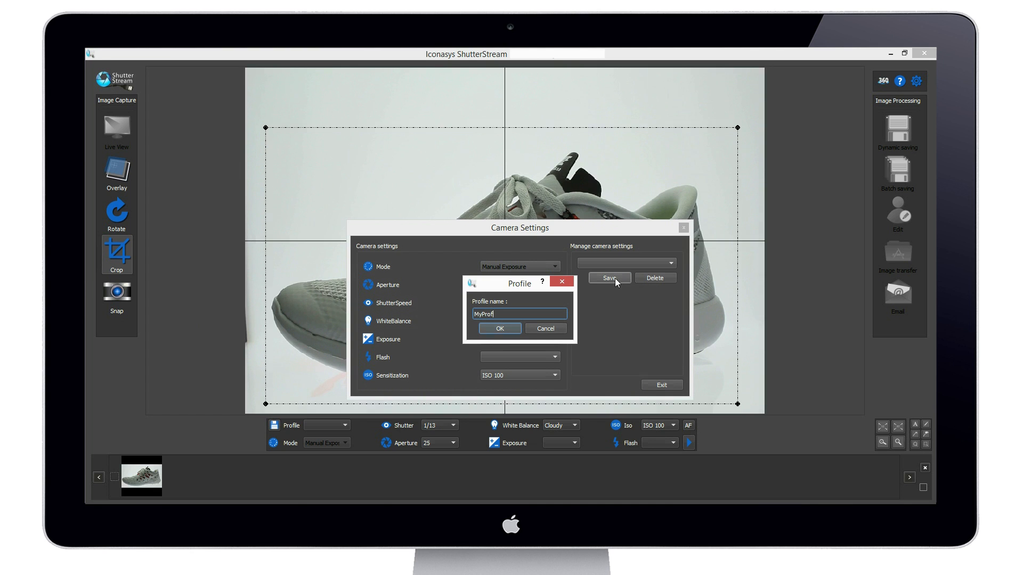